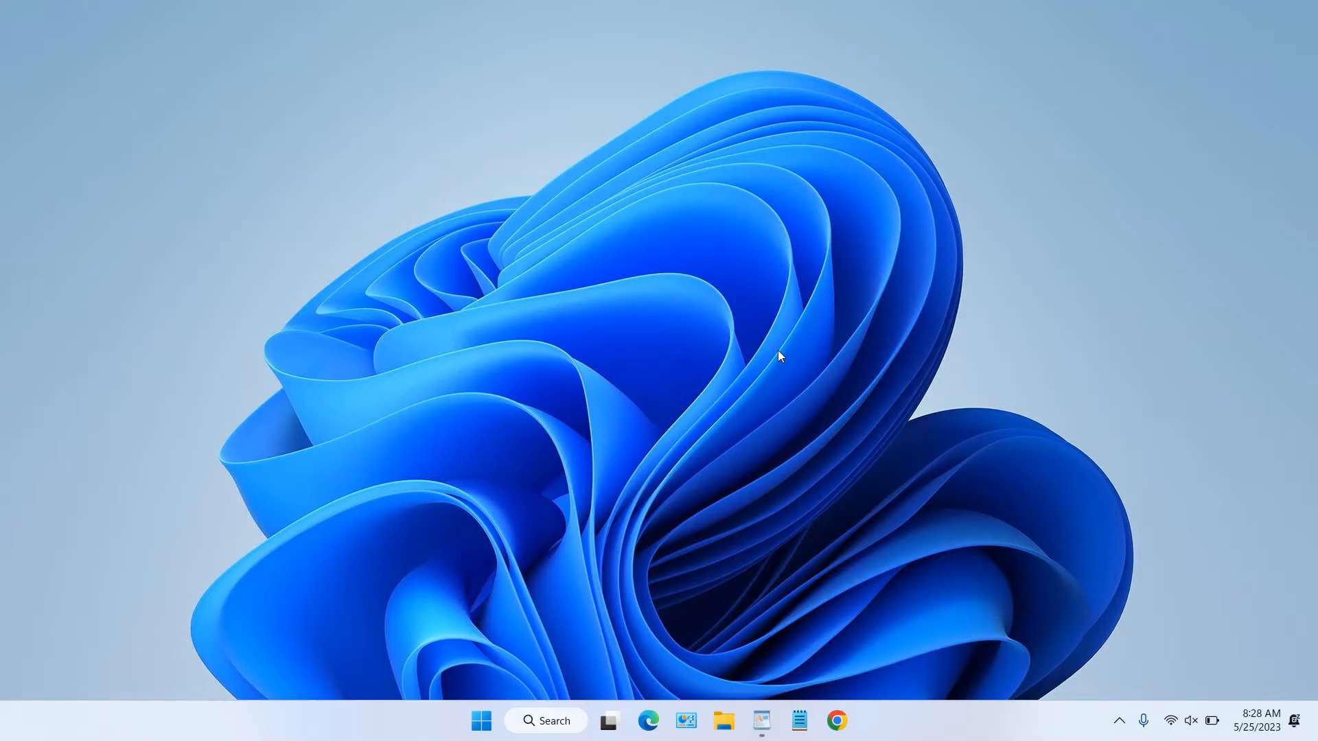
pyautogui.moveTo(692, 546)
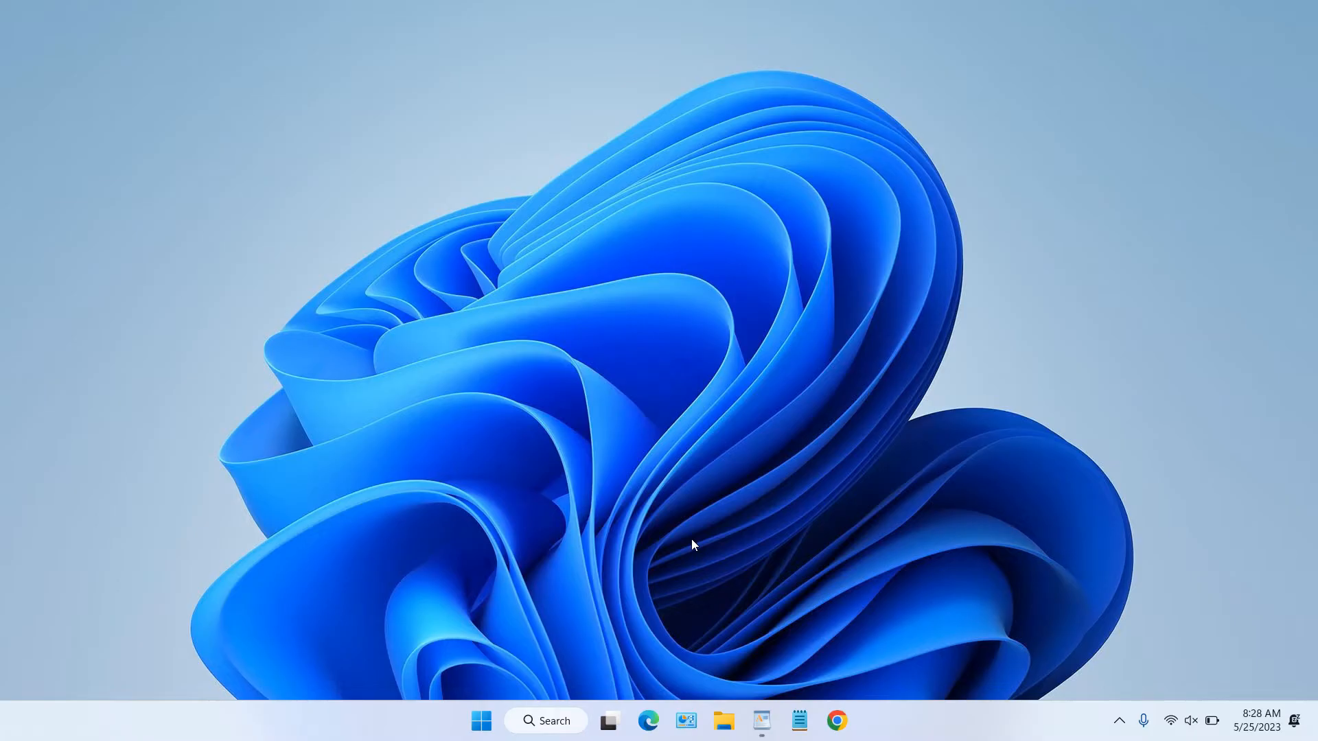
pyautogui.moveTo(671, 559)
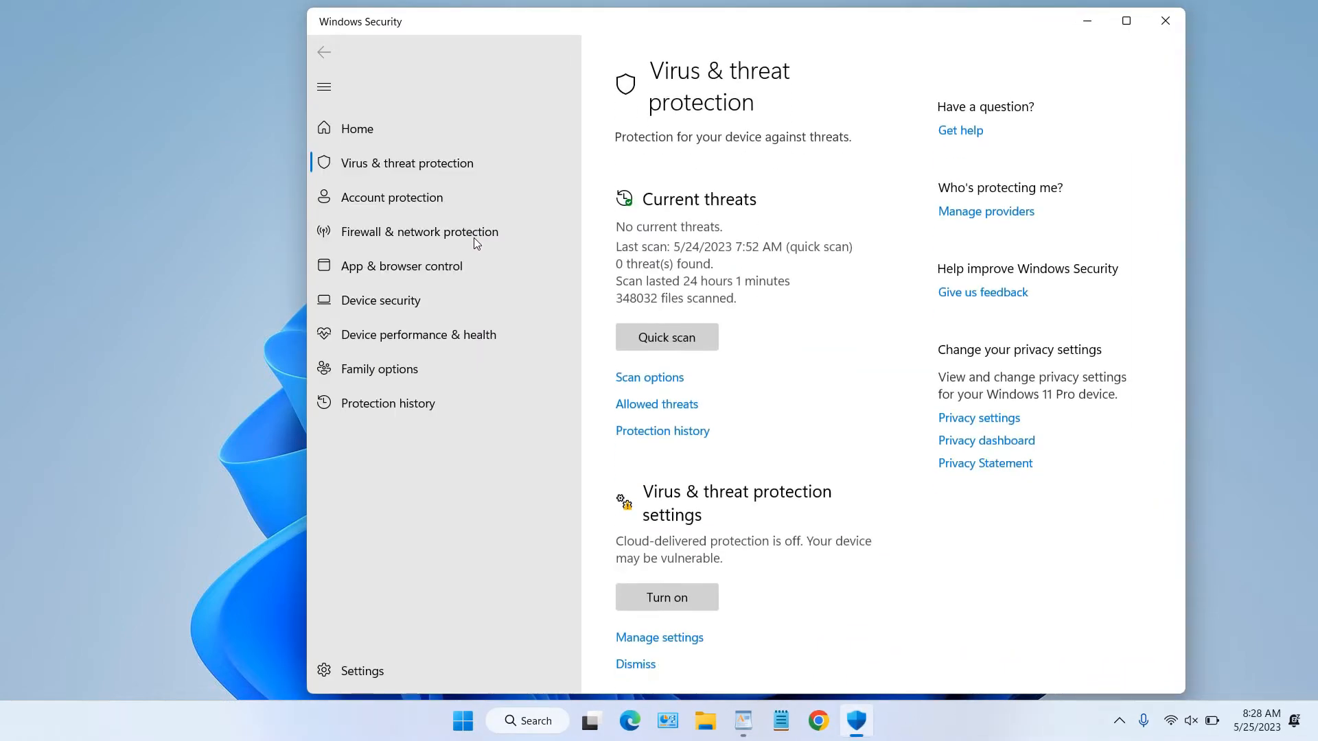
# Open Virus & threat protection Manage settings and reach the empty Exclusions list.
pyautogui.scroll(-3)
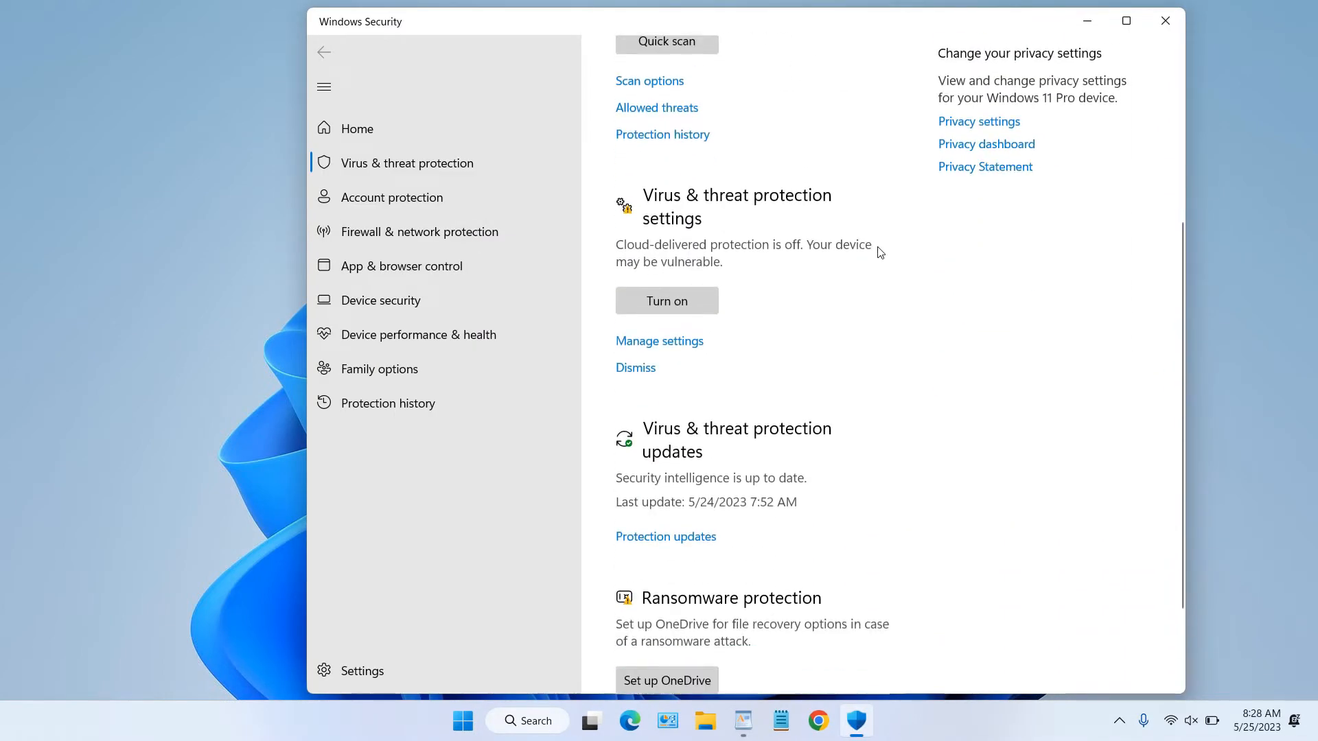
pyautogui.scroll(-3)
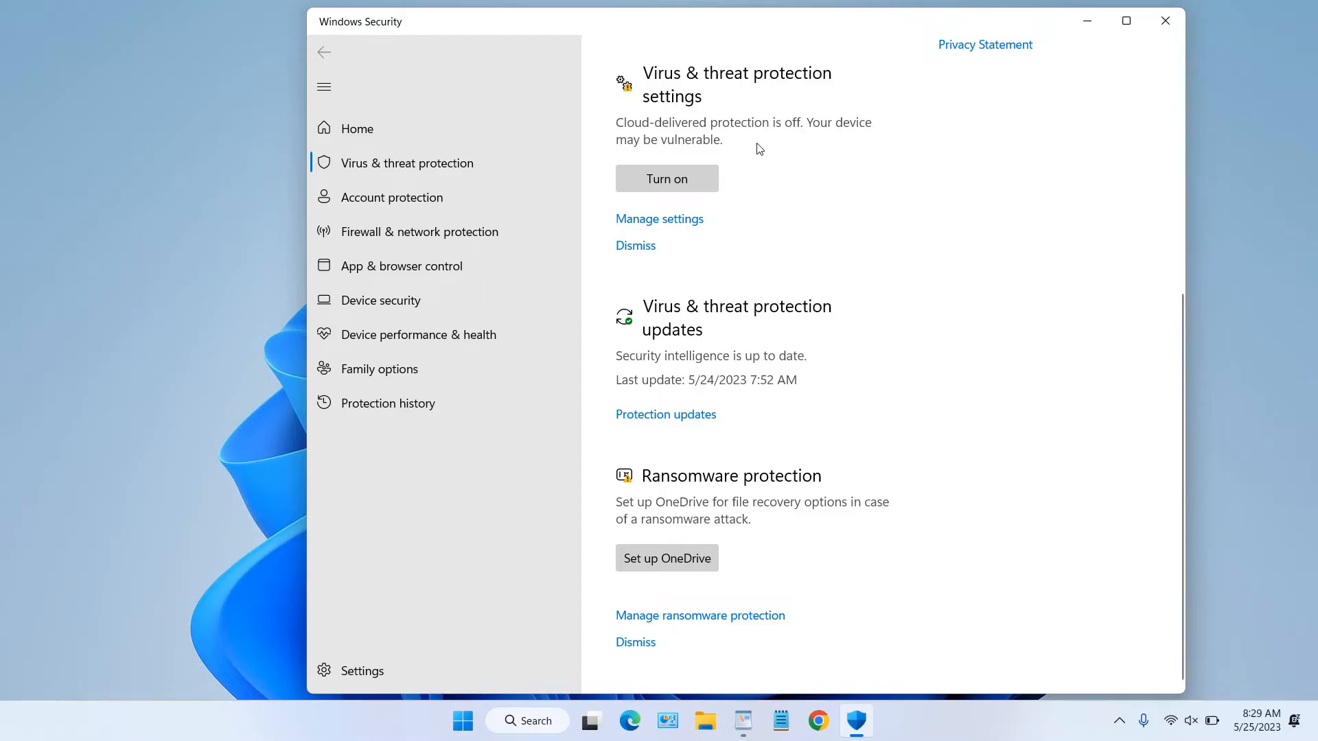
pyautogui.moveTo(811, 110)
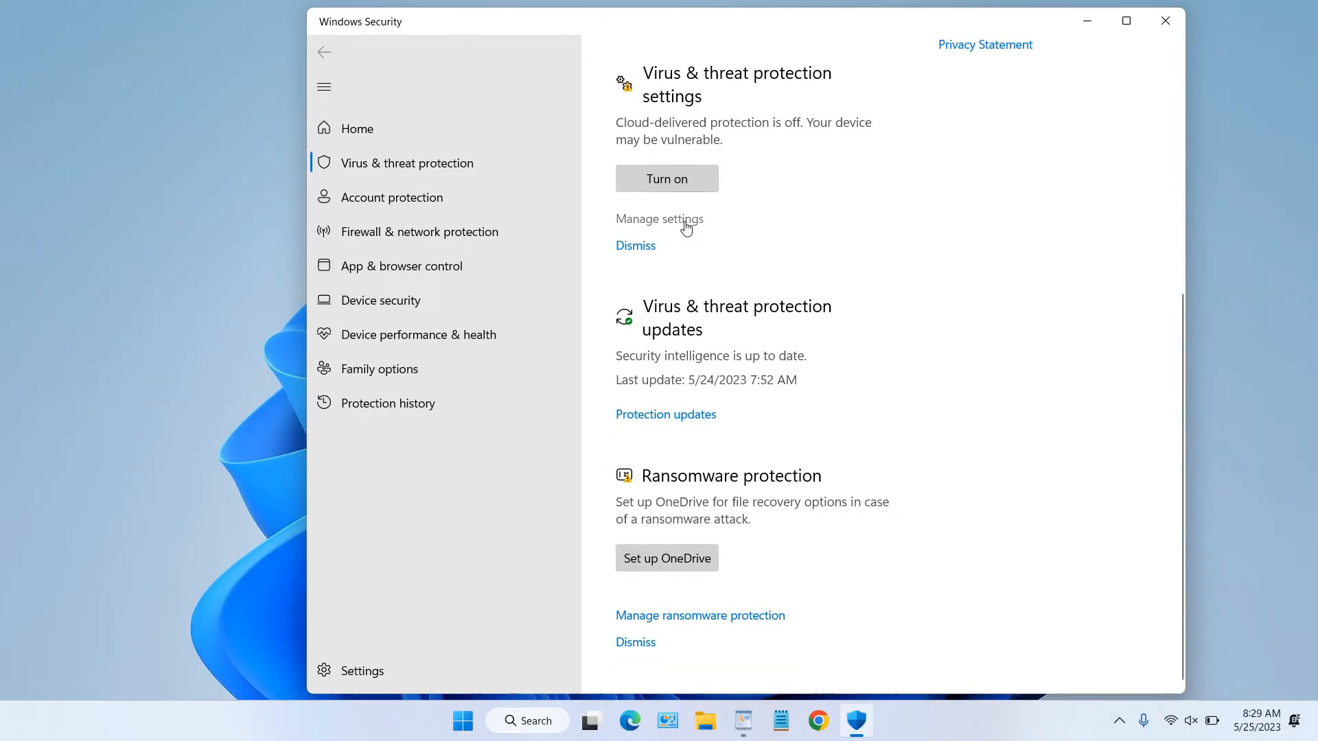
pyautogui.click(659, 218)
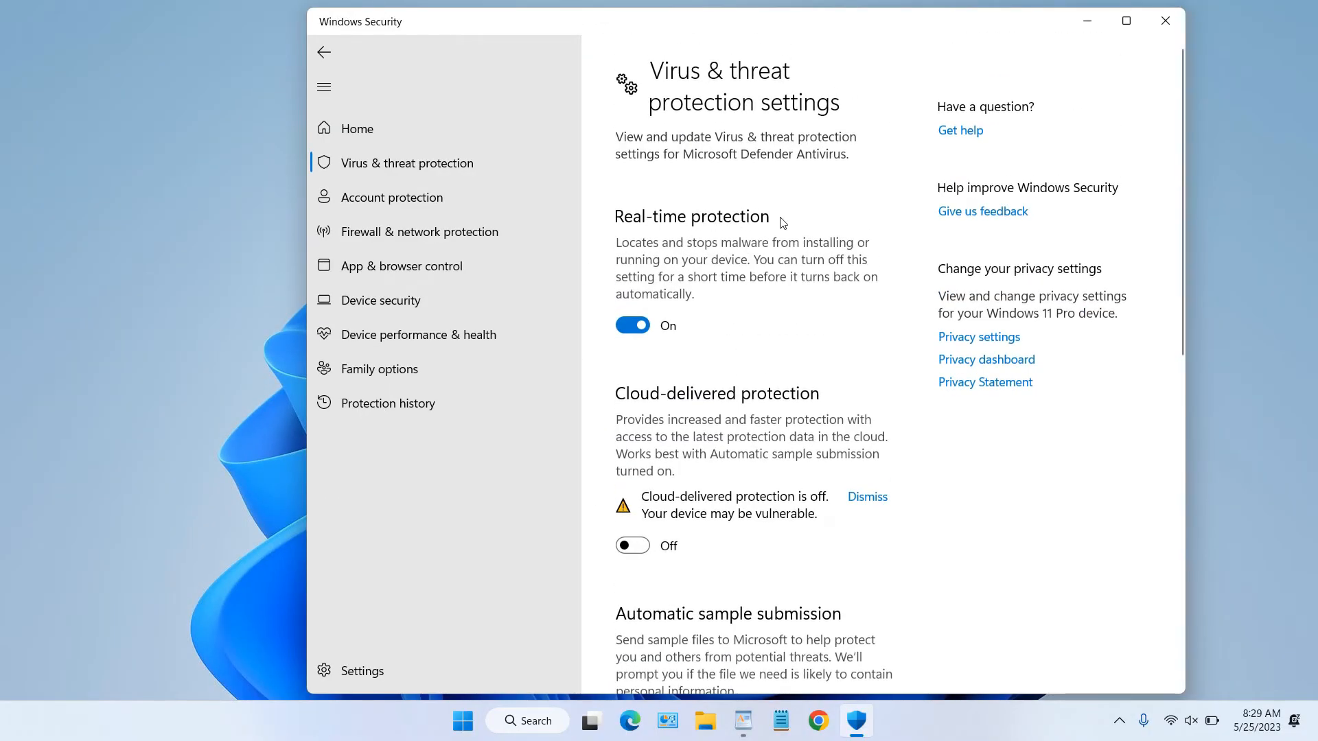
pyautogui.scroll(-3)
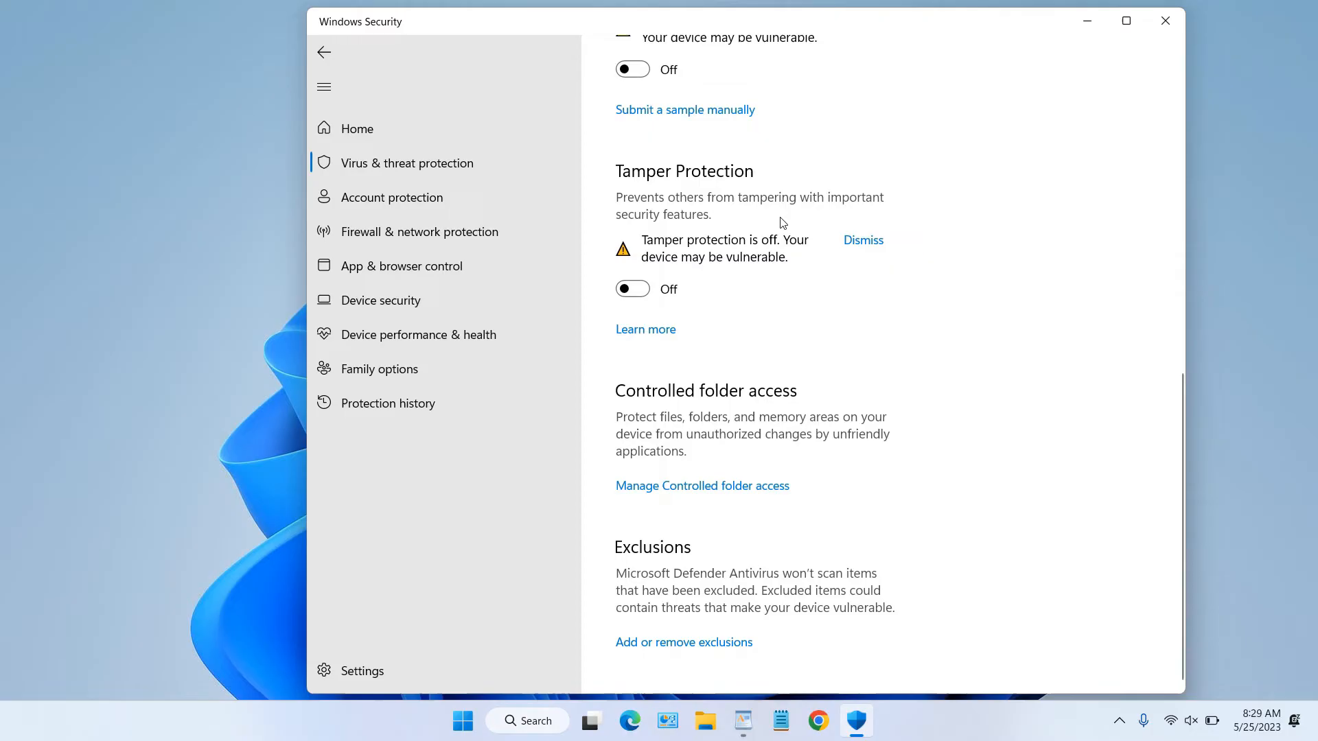
pyautogui.moveTo(691, 653)
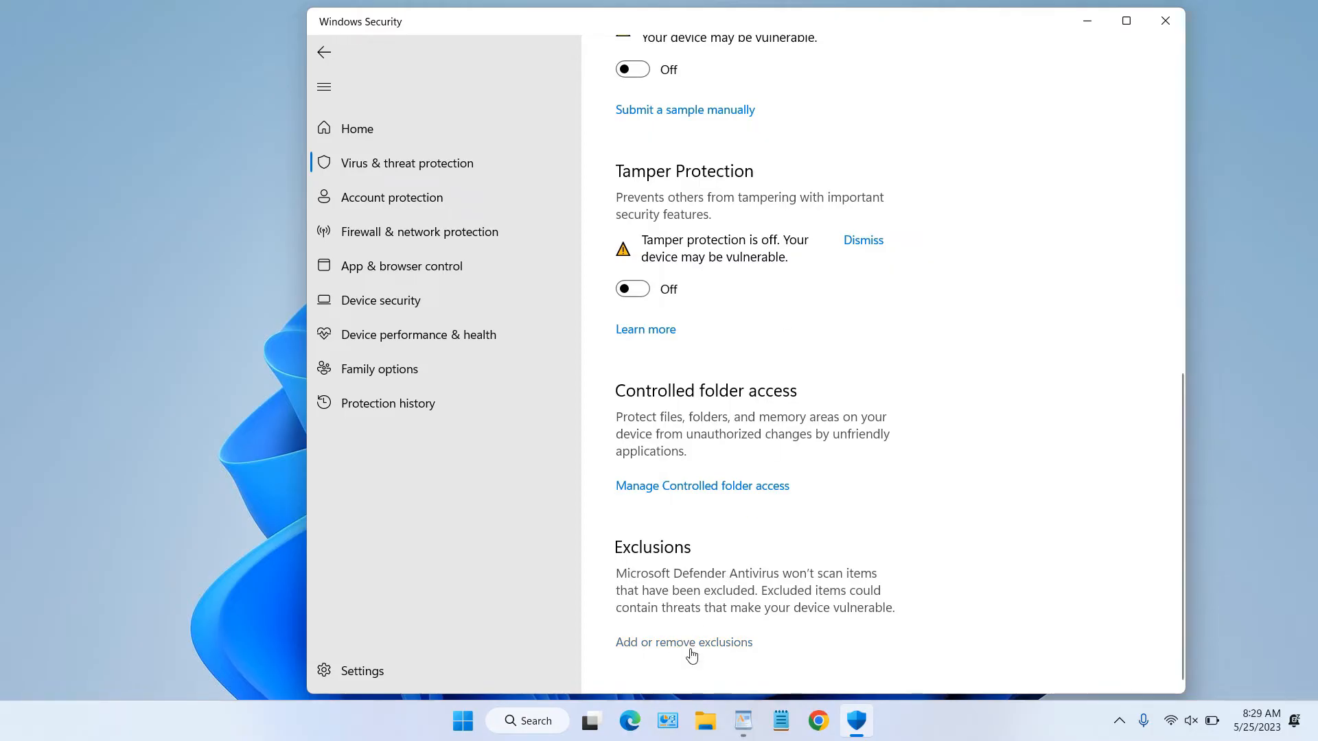
pyautogui.moveTo(691, 656)
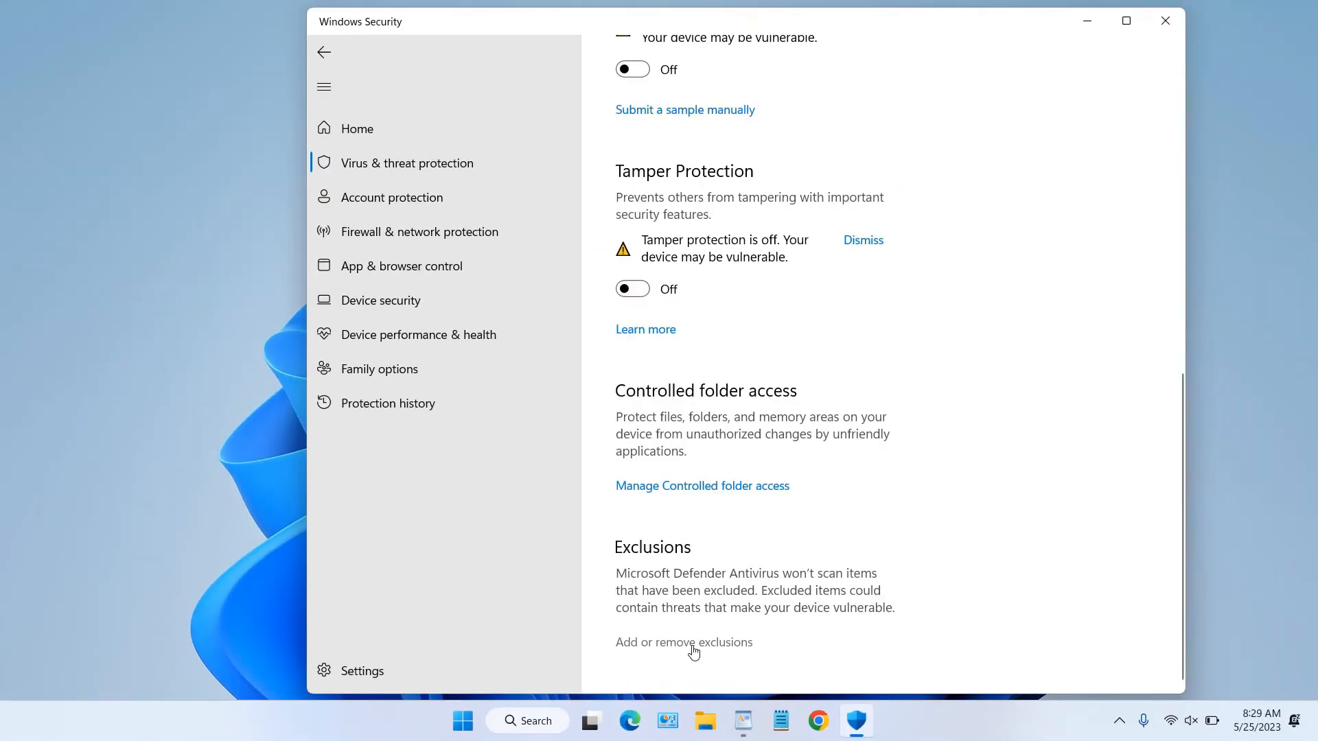
pyautogui.click(684, 643)
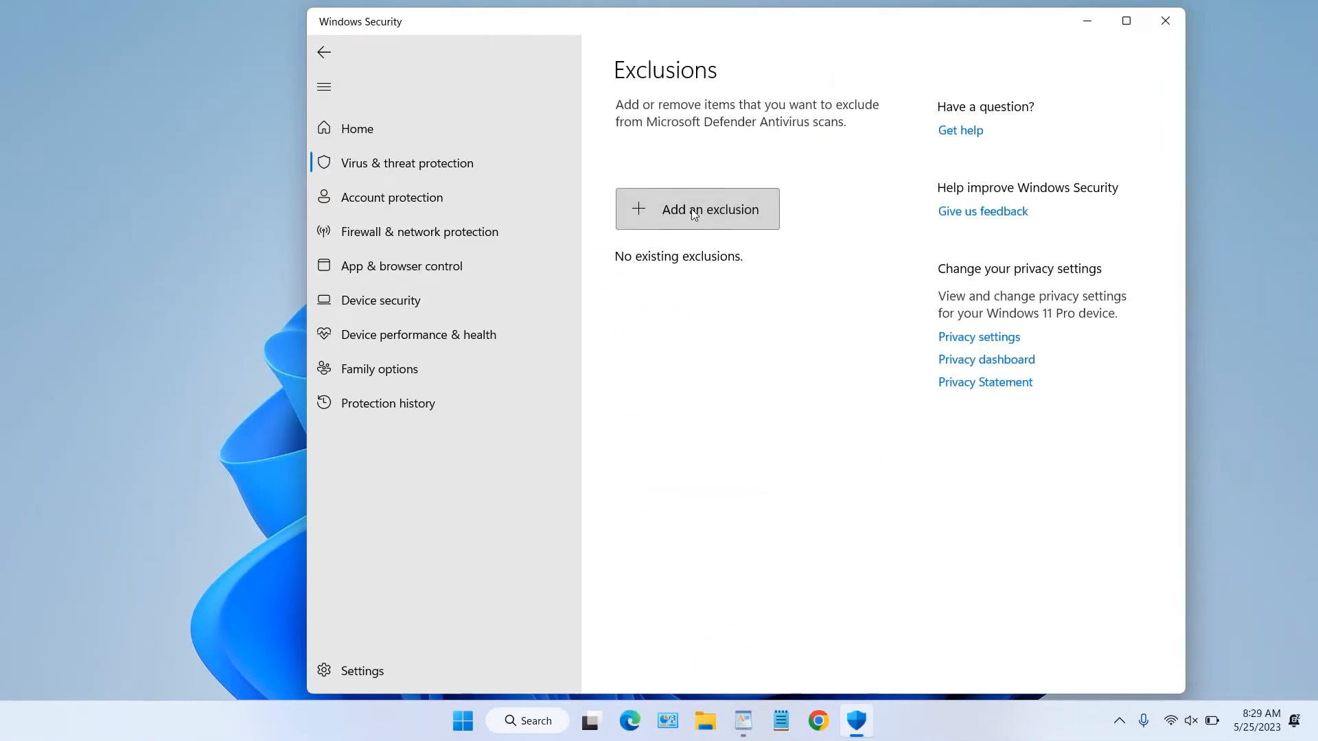
# Add a new exclusion of type File to bring up the file picker.
pyautogui.click(696, 209)
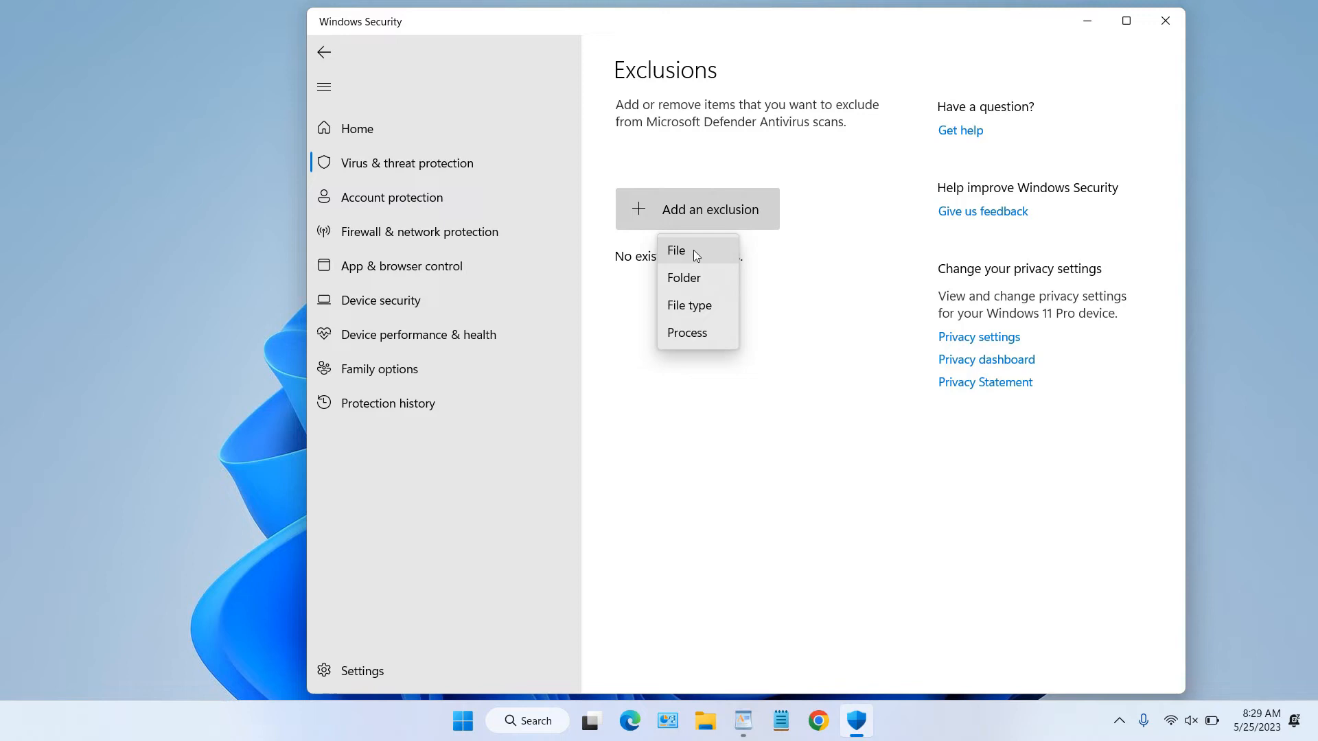
pyautogui.moveTo(708, 315)
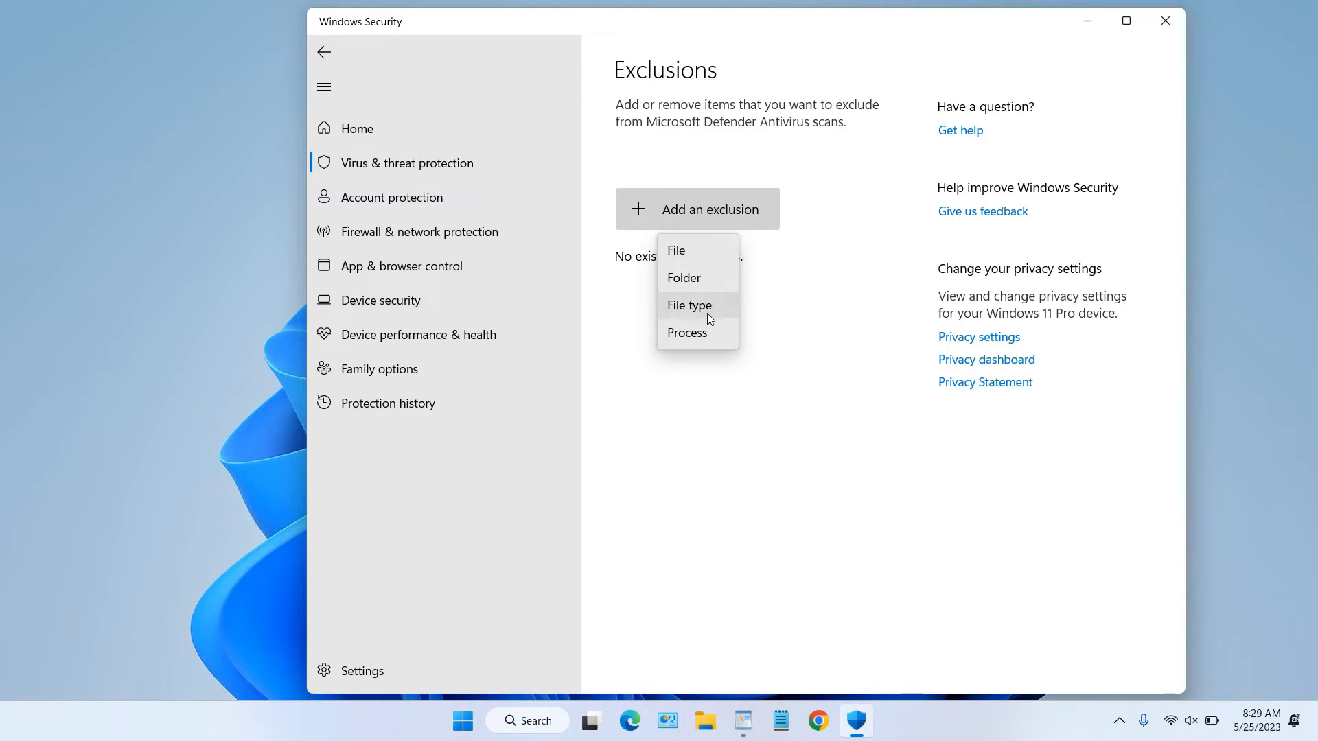
pyautogui.moveTo(698, 250)
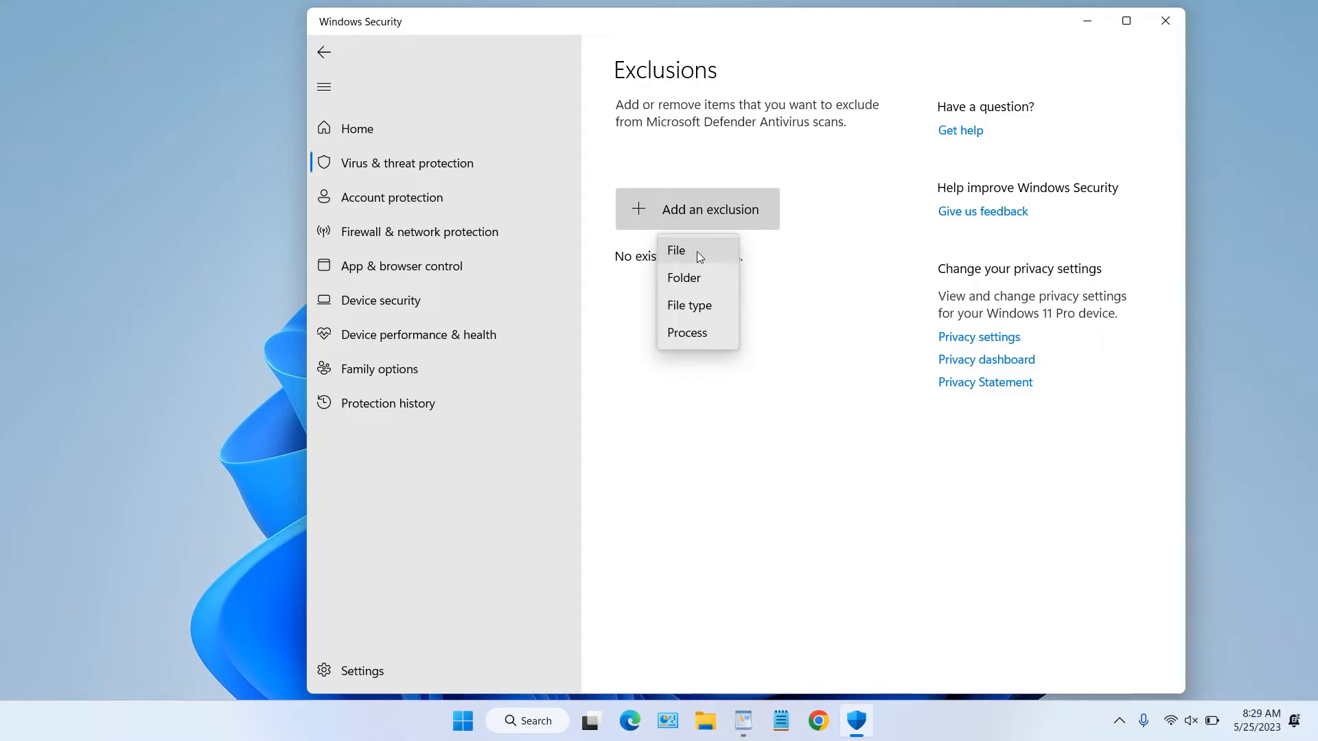
pyautogui.click(675, 251)
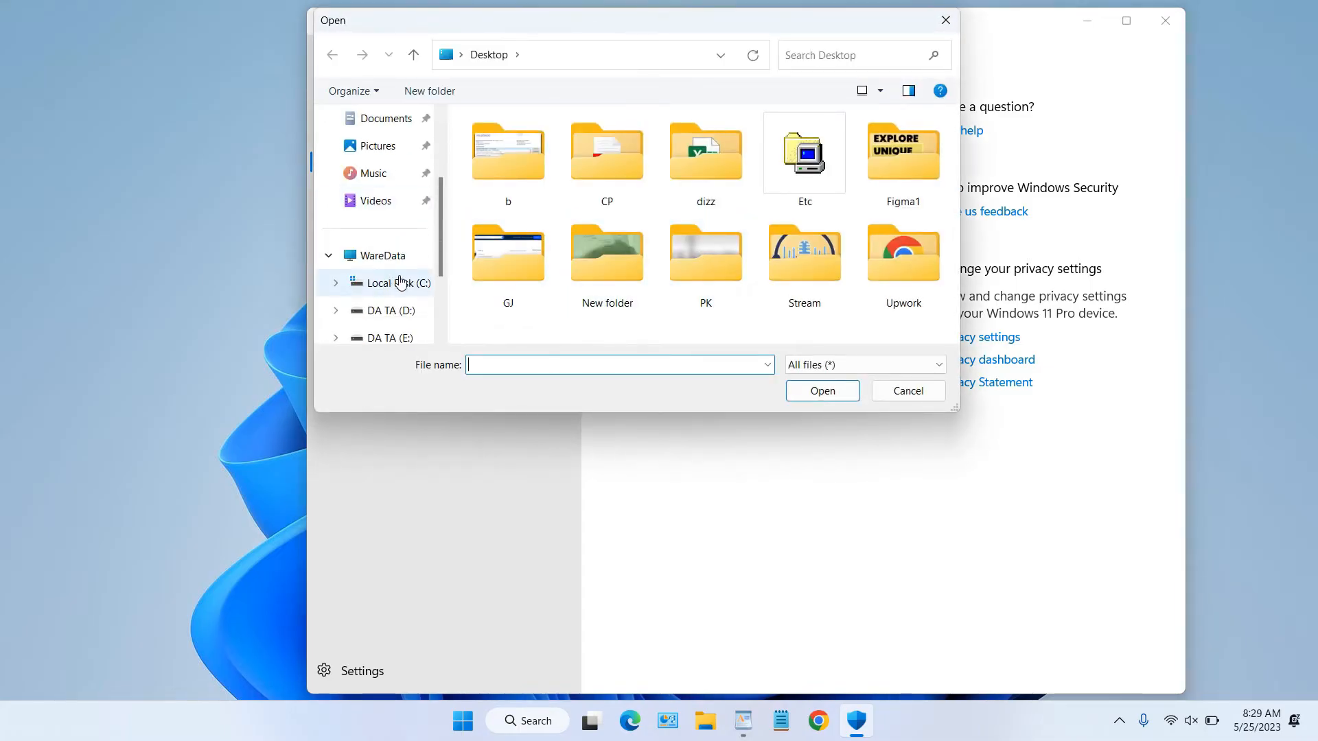
# Select C:\Program Files\PuTTY\putty.exe as the excluded file and confirm.
pyautogui.click(396, 282)
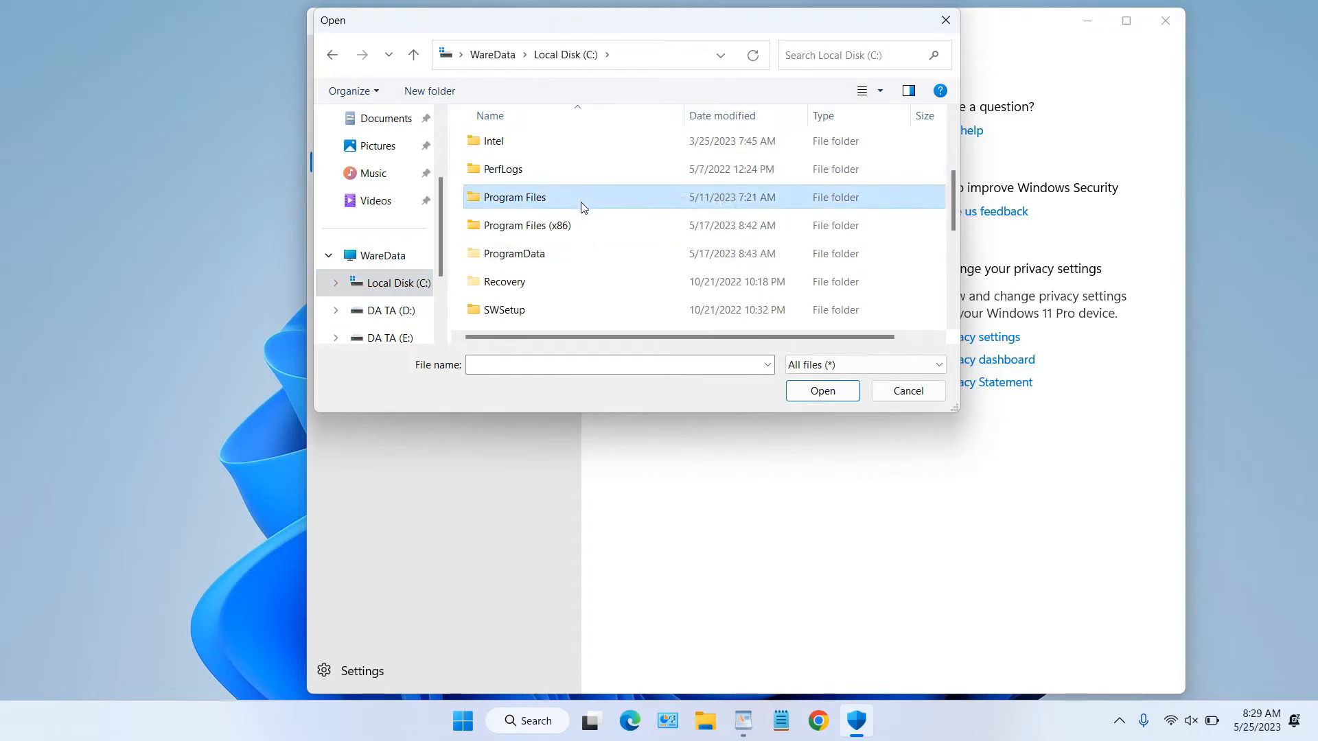
pyautogui.doubleClick(513, 197)
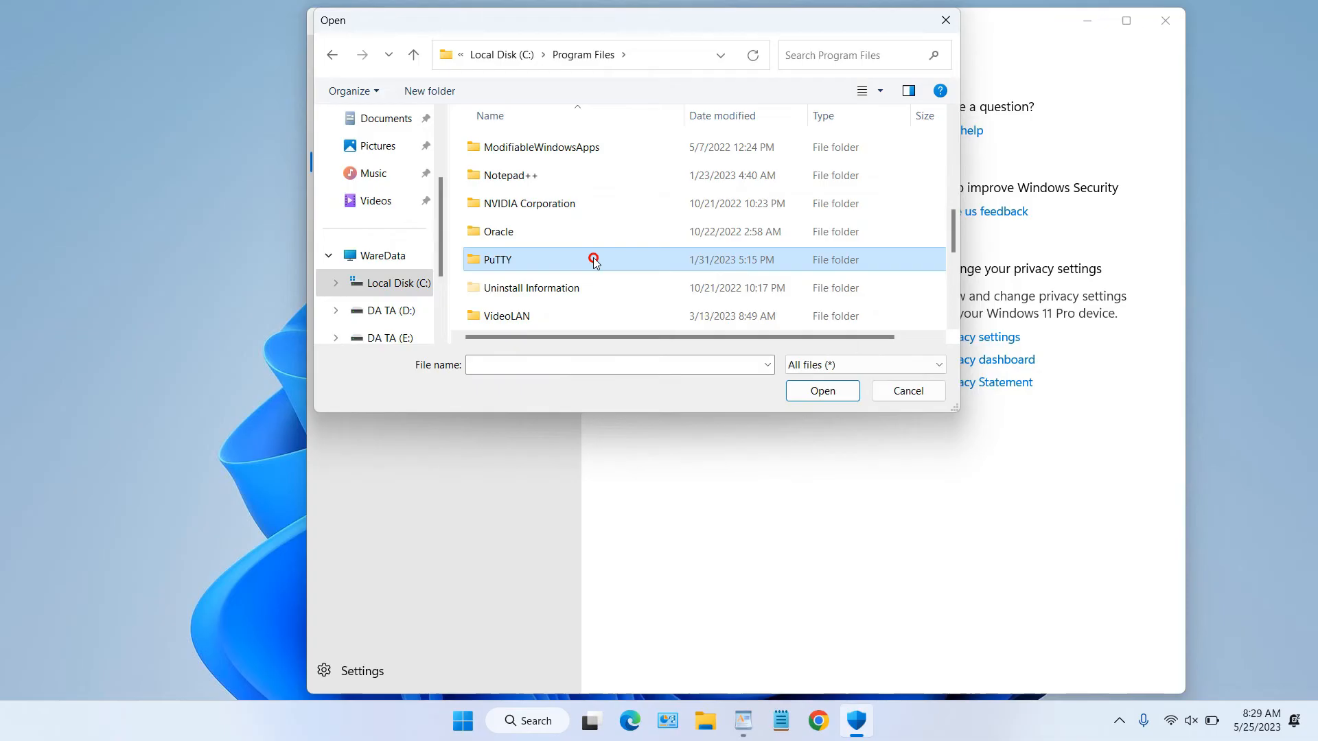
pyautogui.doubleClick(497, 259)
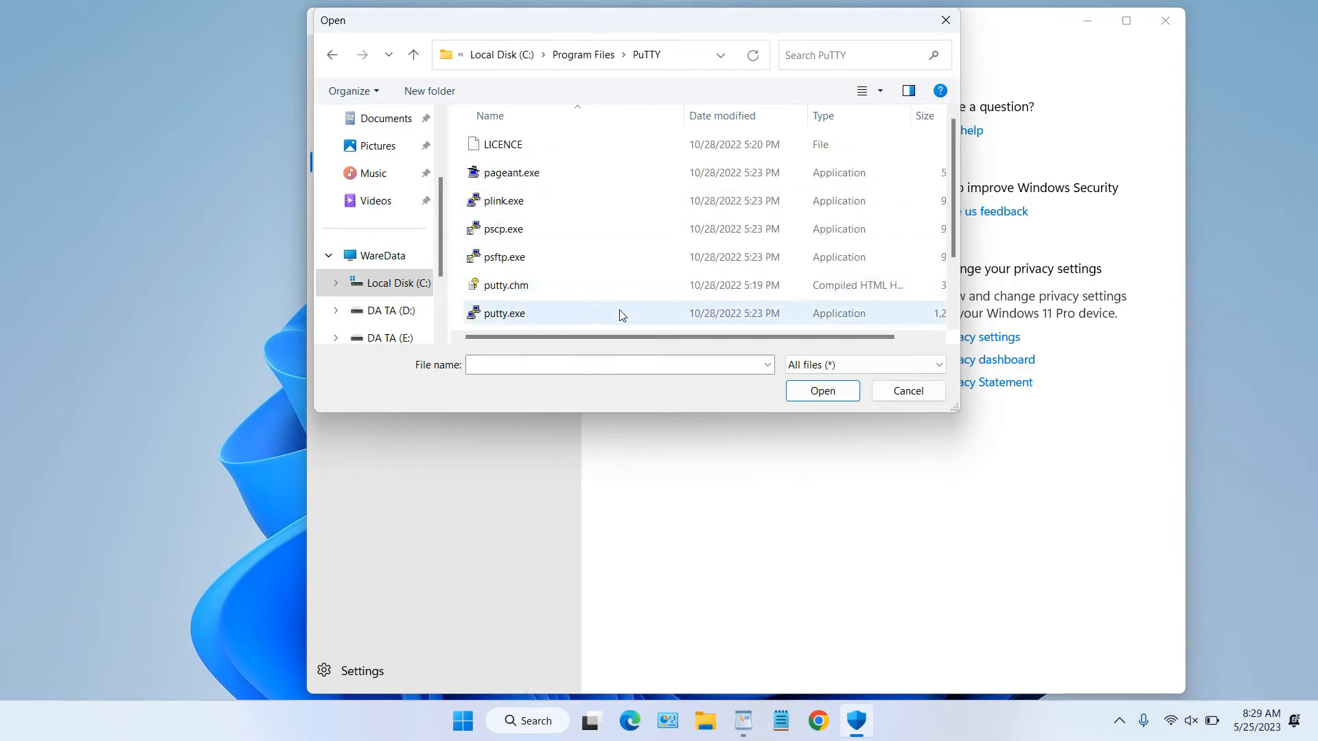
pyautogui.click(503, 313)
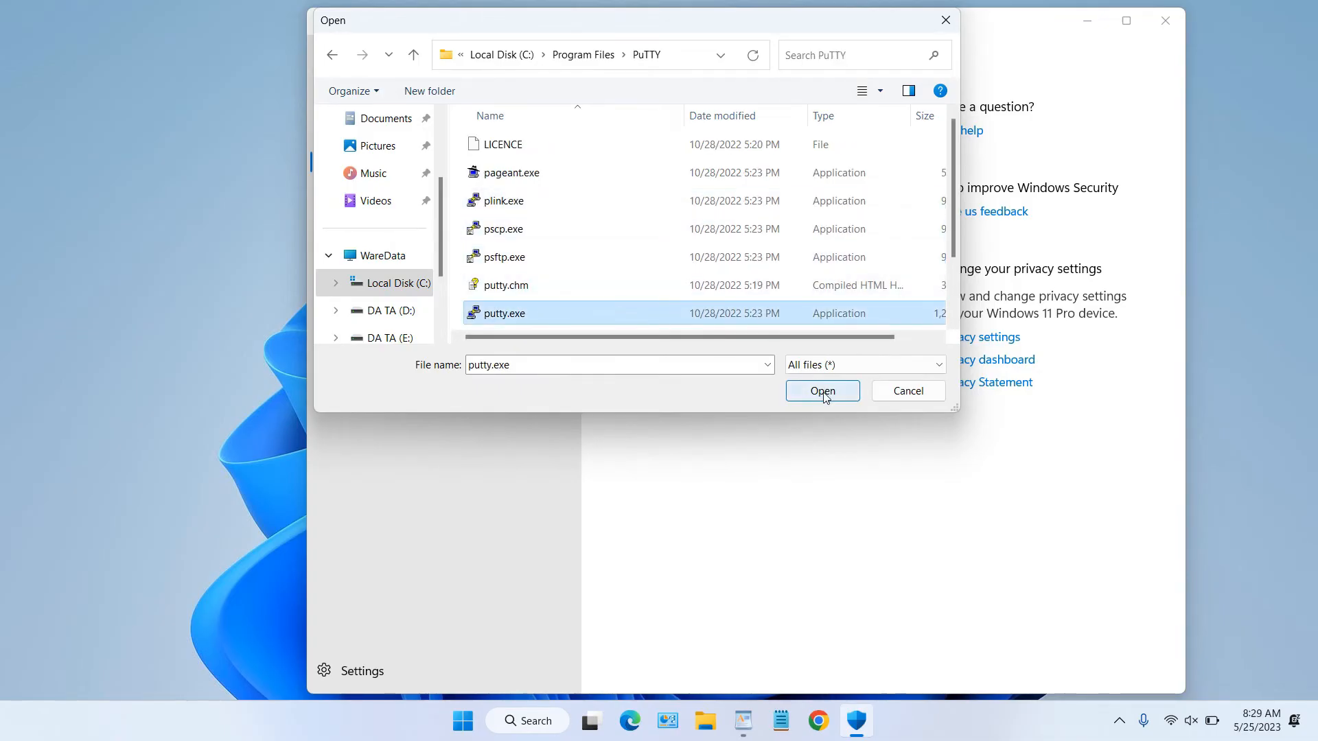
pyautogui.moveTo(618, 328)
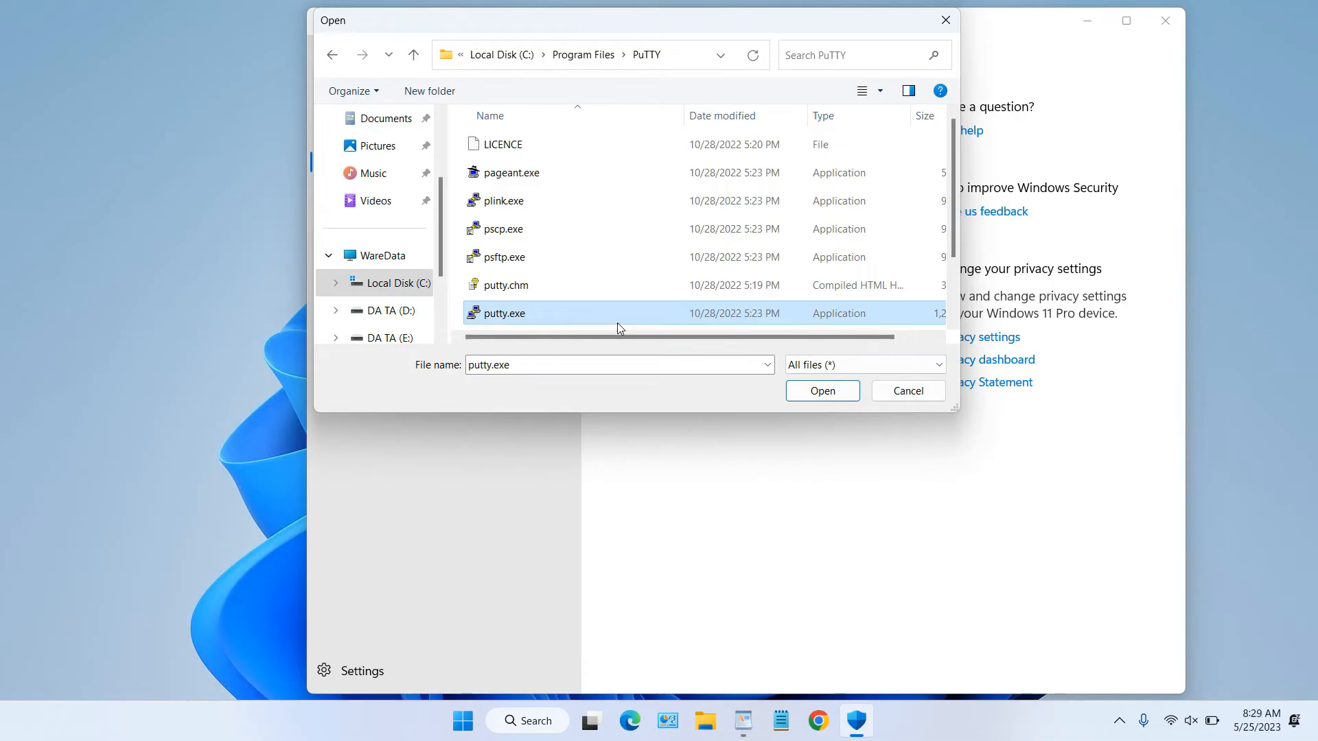
pyautogui.moveTo(502, 313)
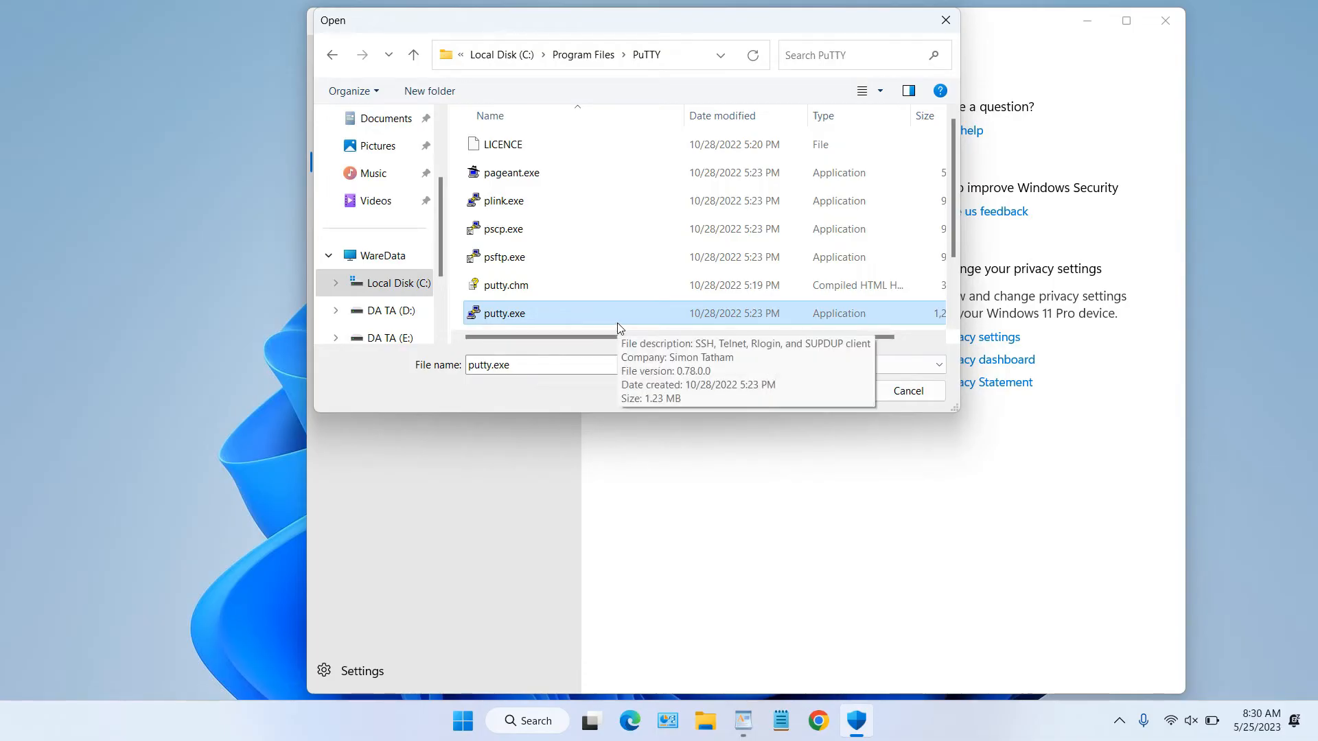
pyautogui.moveTo(851, 453)
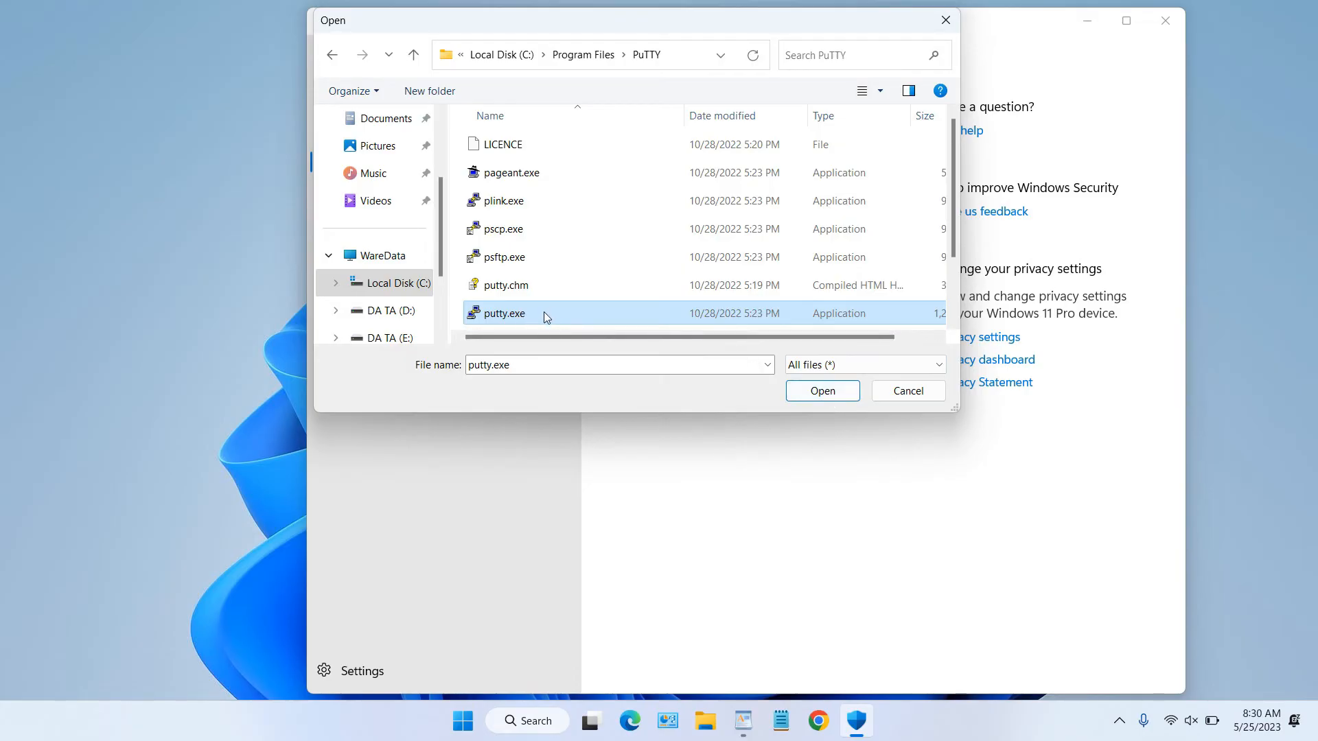
pyautogui.moveTo(821, 390)
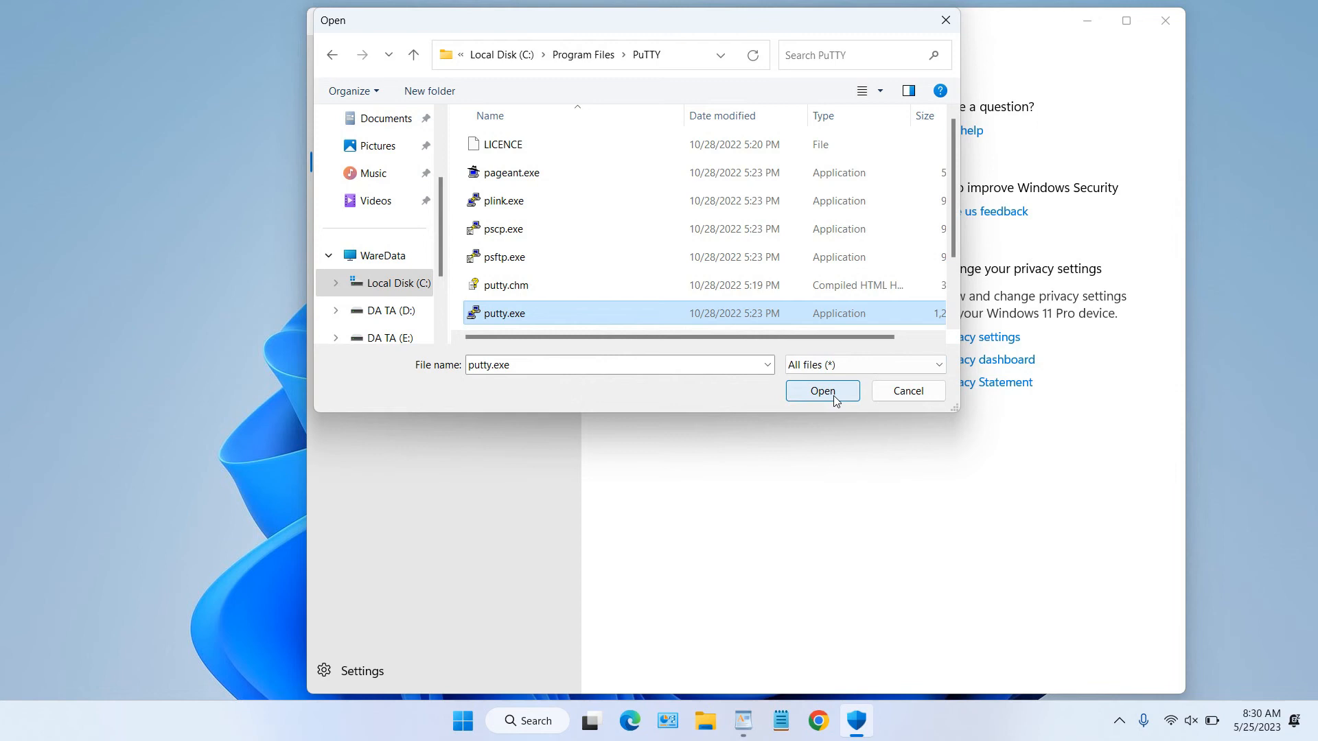
pyautogui.click(821, 390)
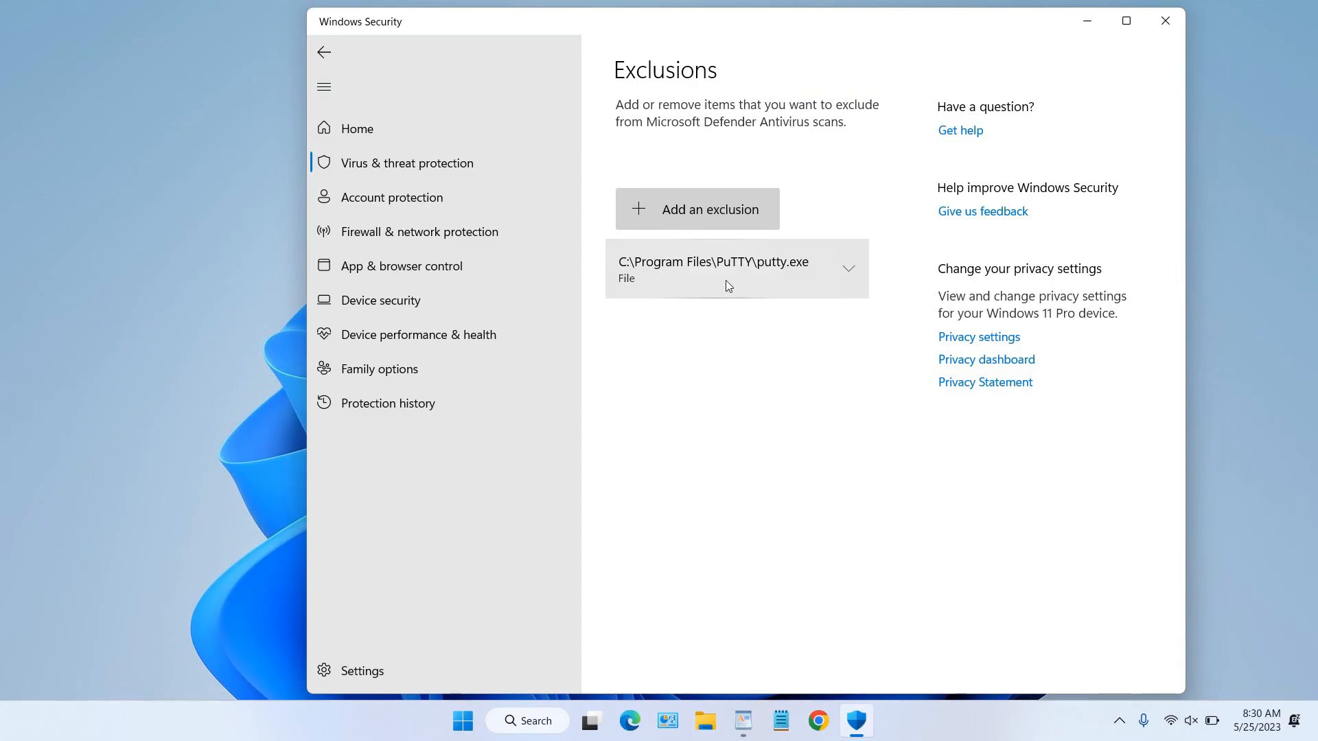
pyautogui.moveTo(735, 336)
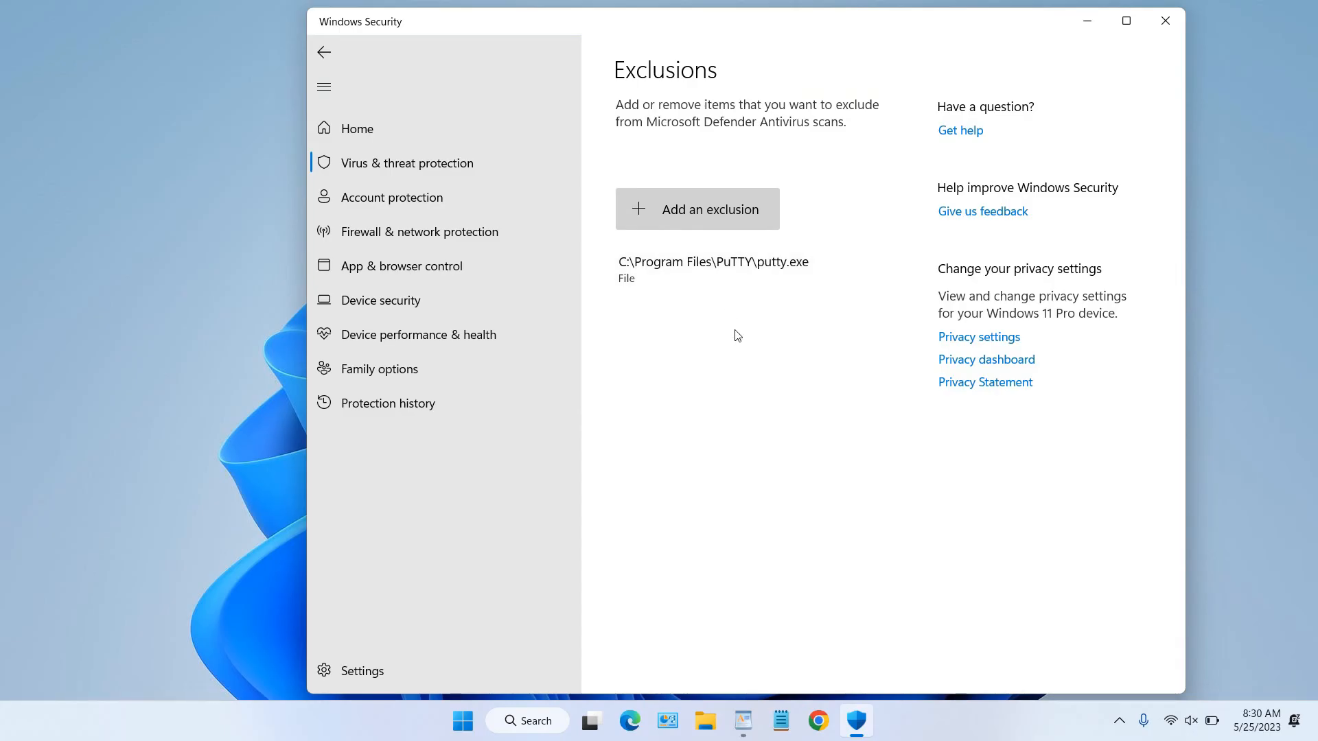
pyautogui.moveTo(679, 472)
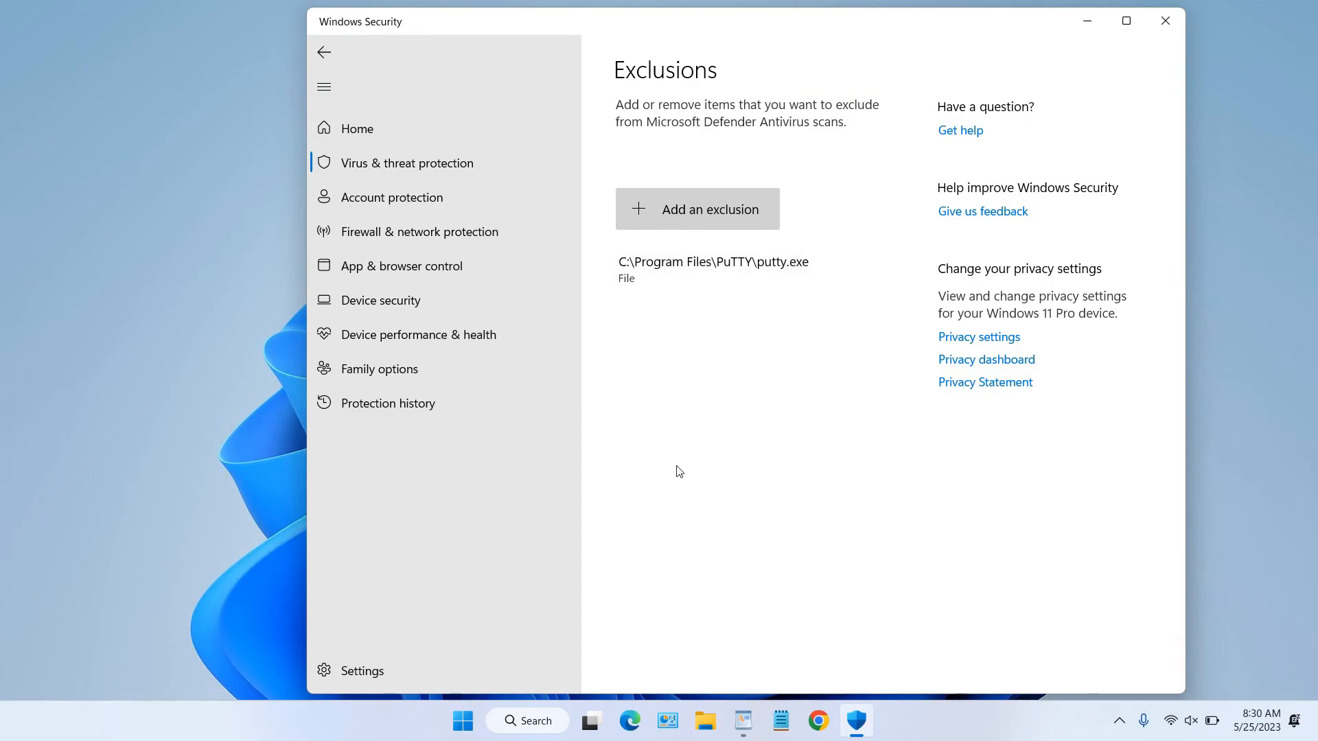
# Search Windows for PuTTY and launch the app.
pyautogui.click(527, 720)
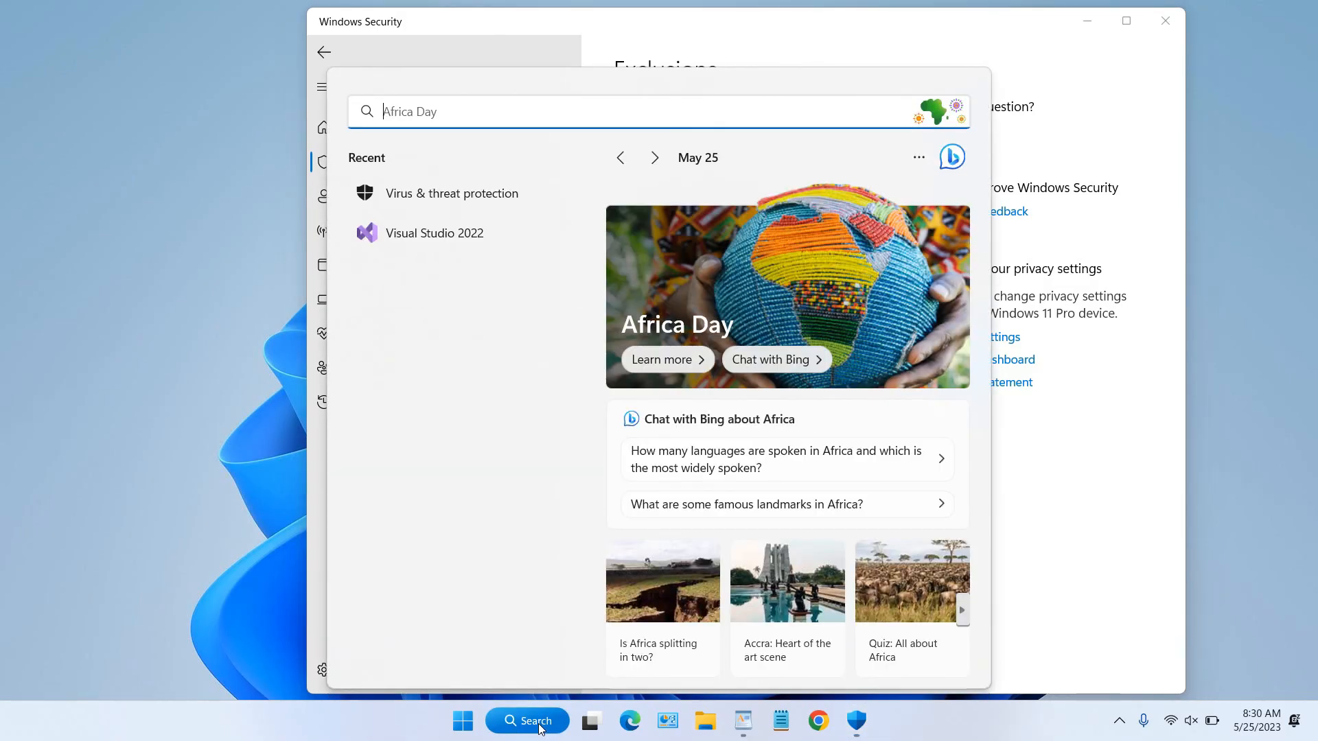
pyautogui.write('OPNE')
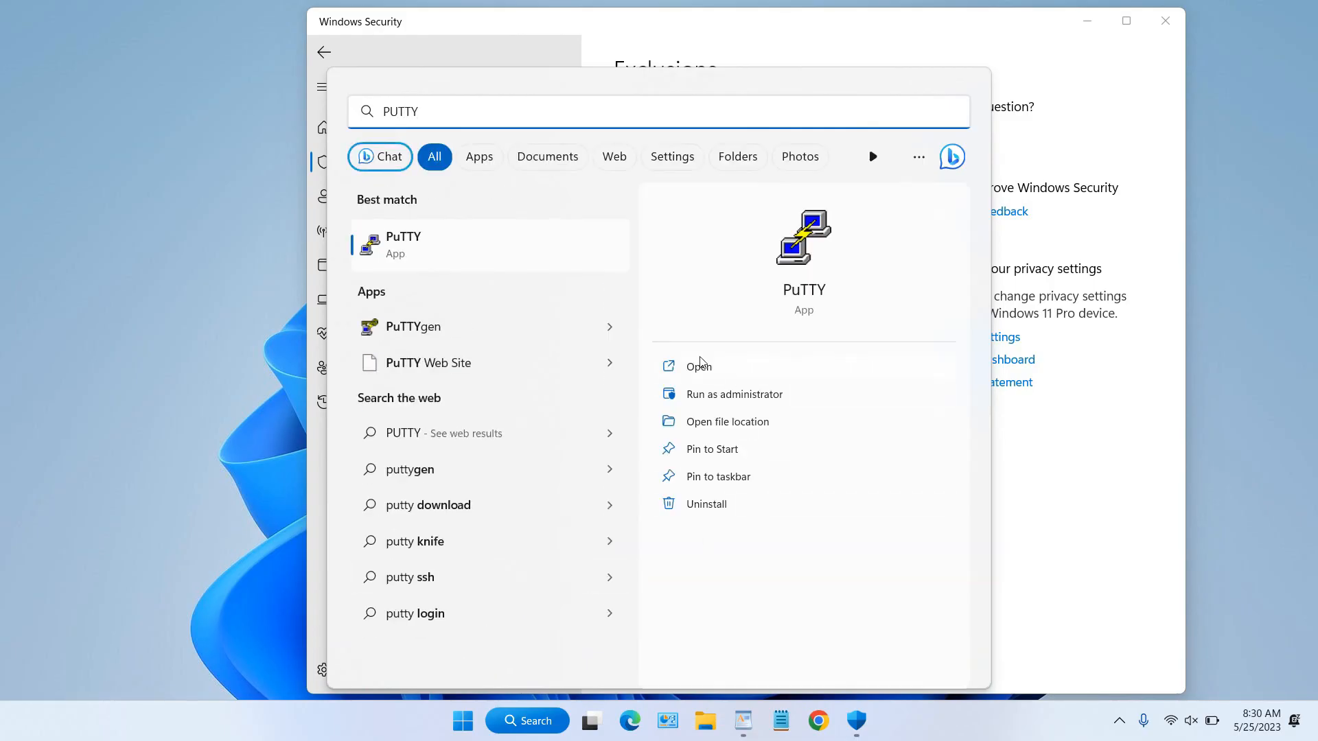
pyautogui.click(698, 365)
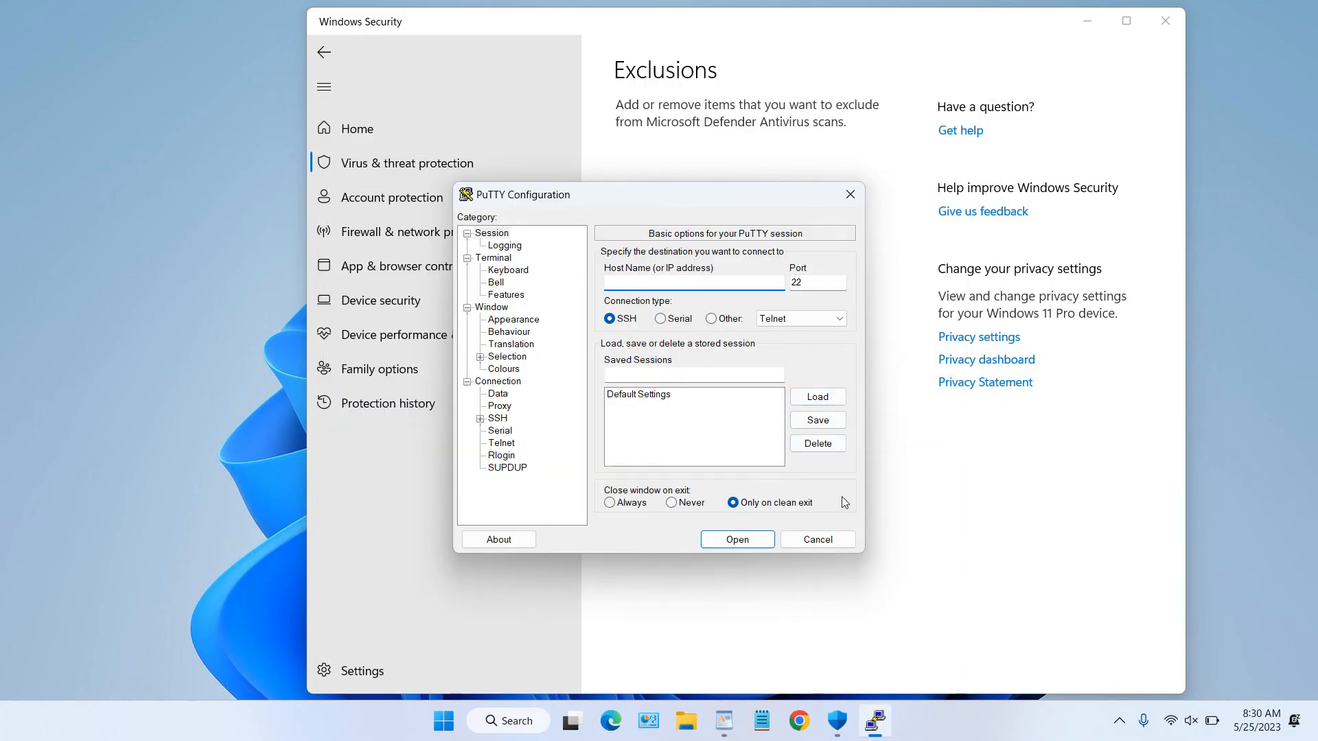